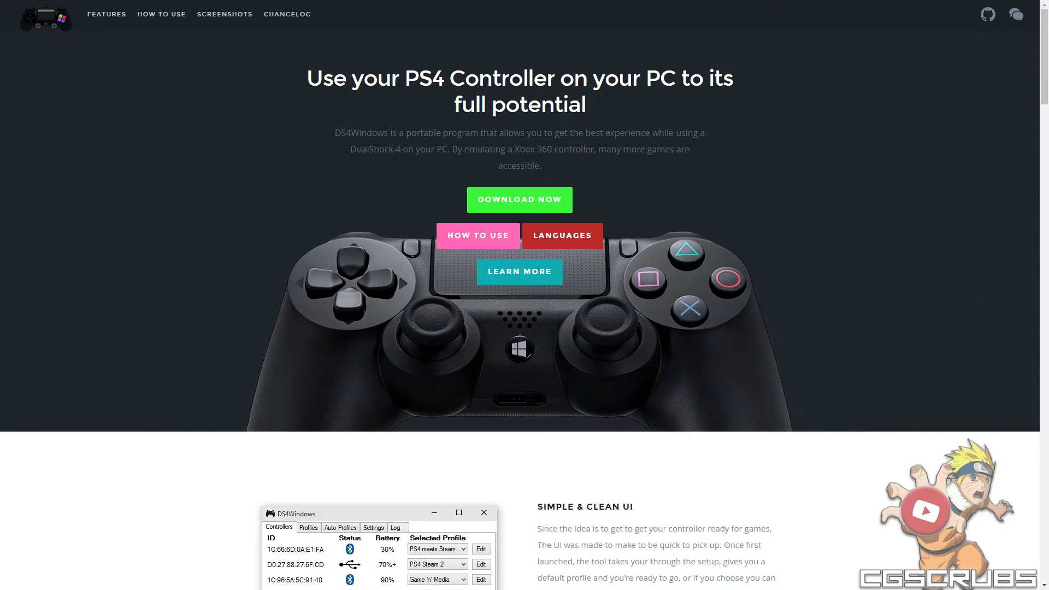
mouse_move(534, 200)
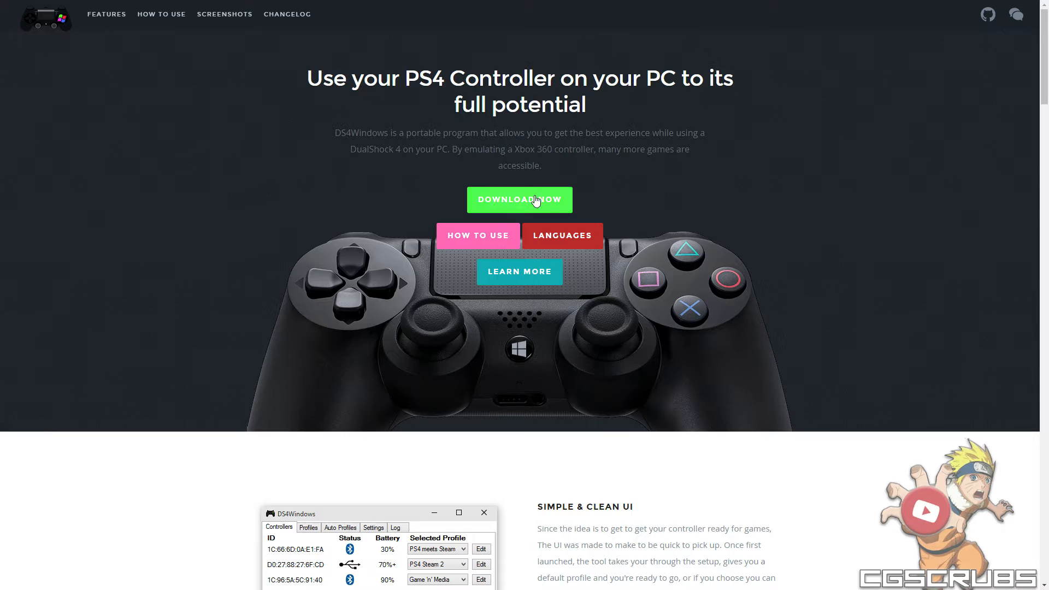
- Go to the DS4Windows GitHub releases page and download DS4Windows.zip
click(519, 199)
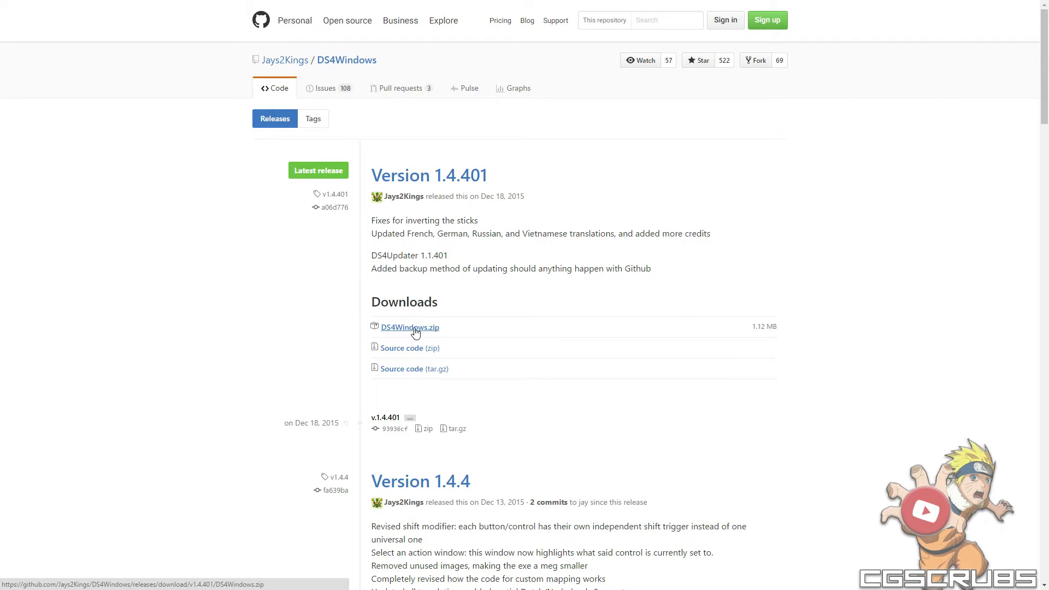
click(409, 327)
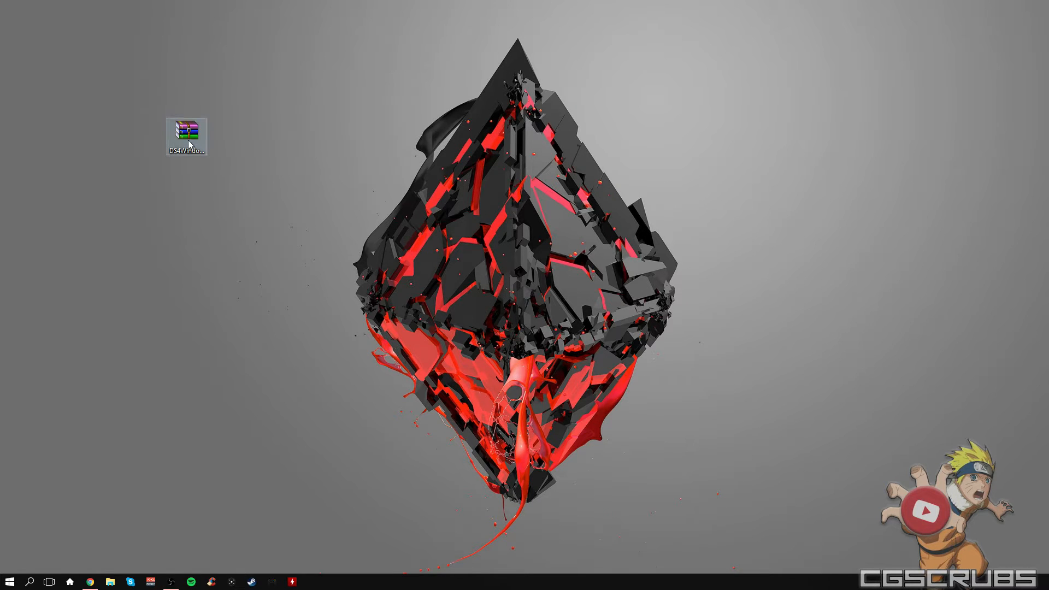
- Extract the zip to a DS4Windows folder and open that folder
right_click(186, 131)
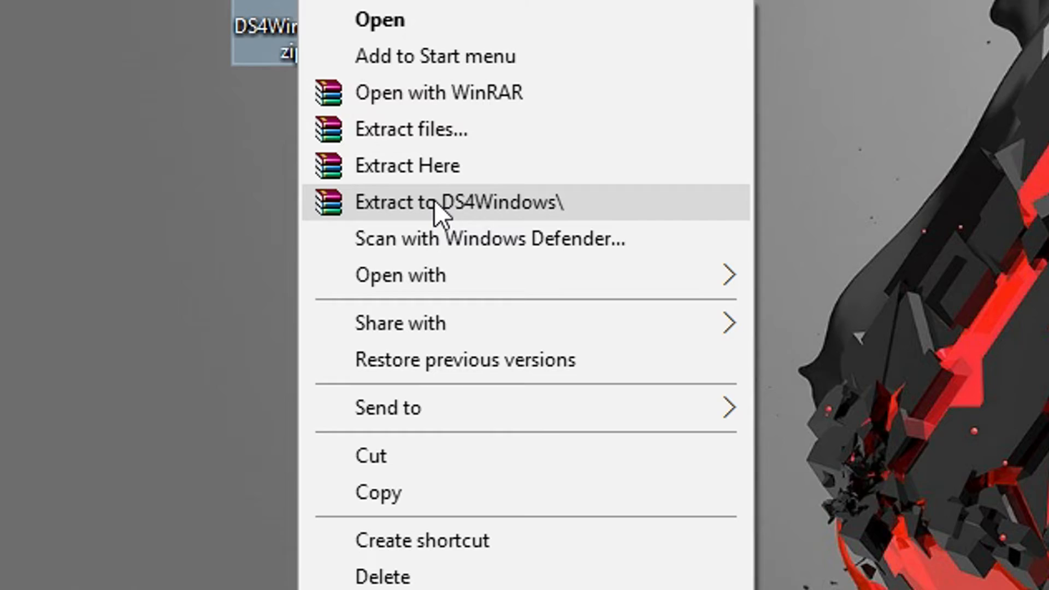
click(457, 202)
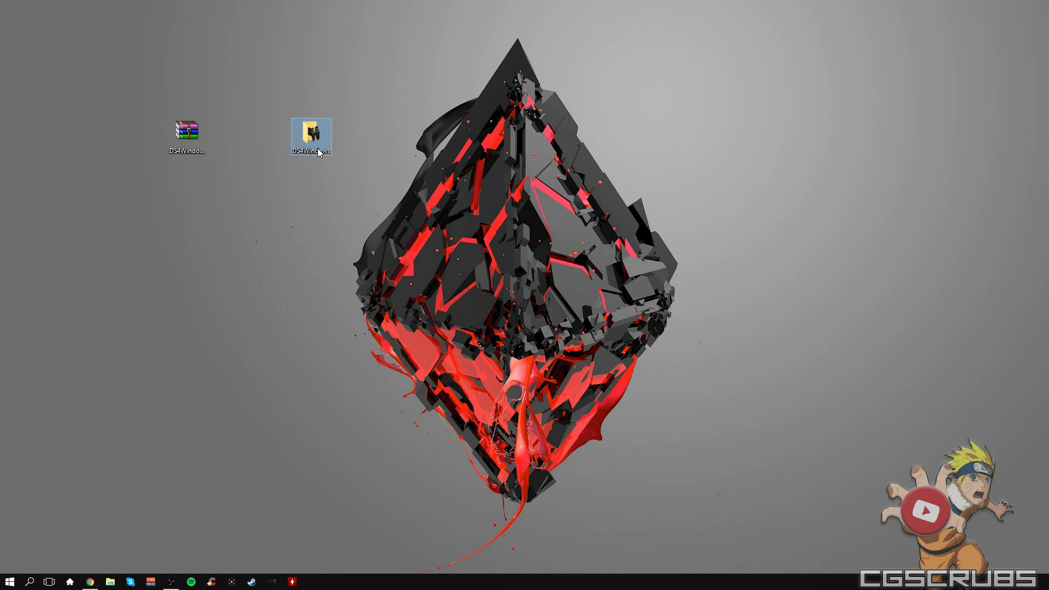
double_click(310, 130)
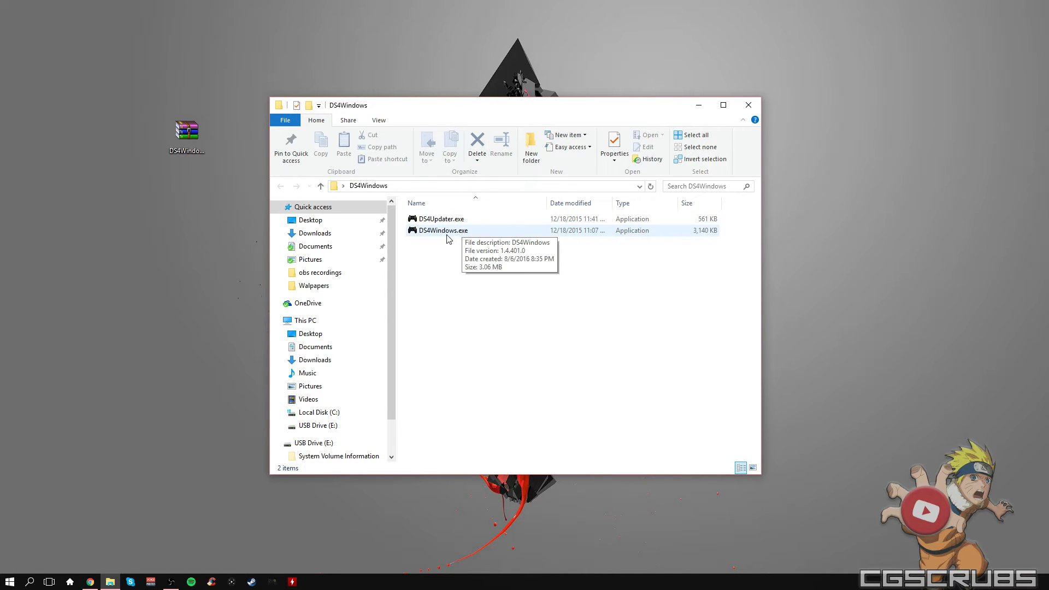
- Launch DS4Windows.exe, view the USB-connected controller, and reposition the window
double_click(441, 231)
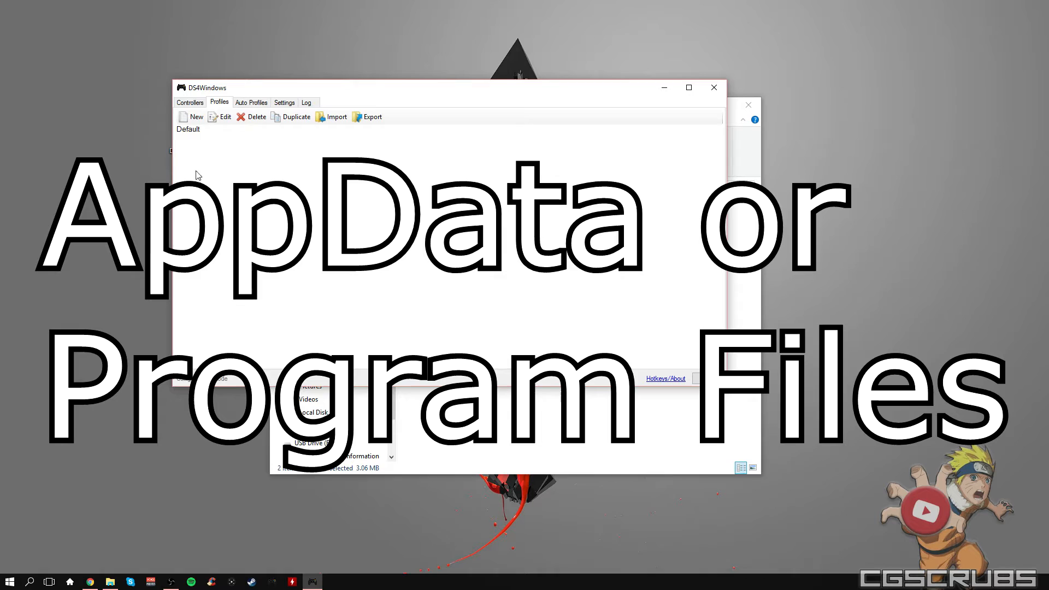
click(189, 102)
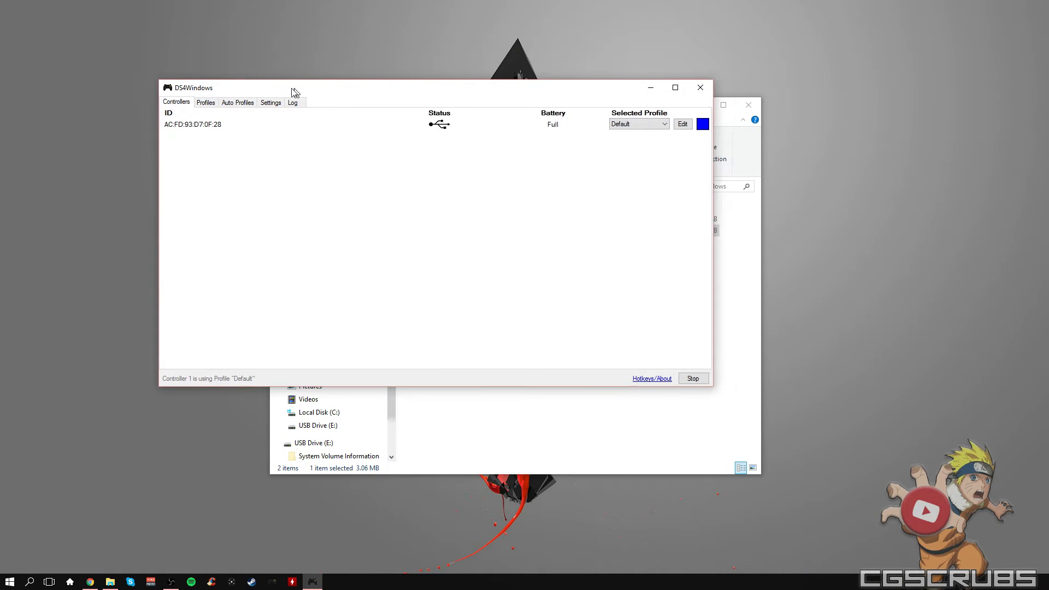
drag(295, 86, 263, 87)
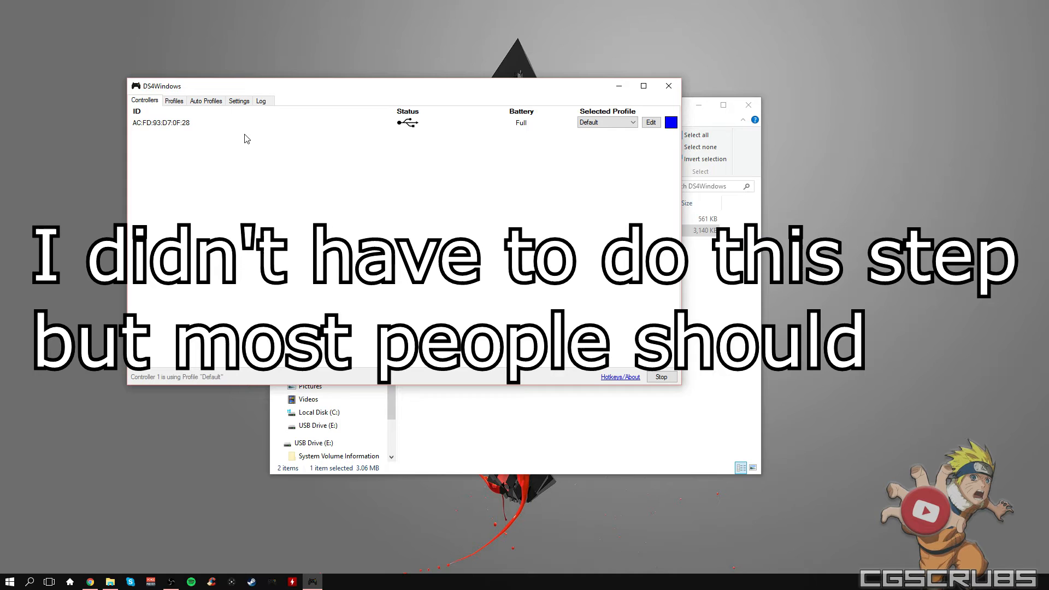
- Open Settings, review the Controller/Driver Setup guide, and finish it
click(239, 100)
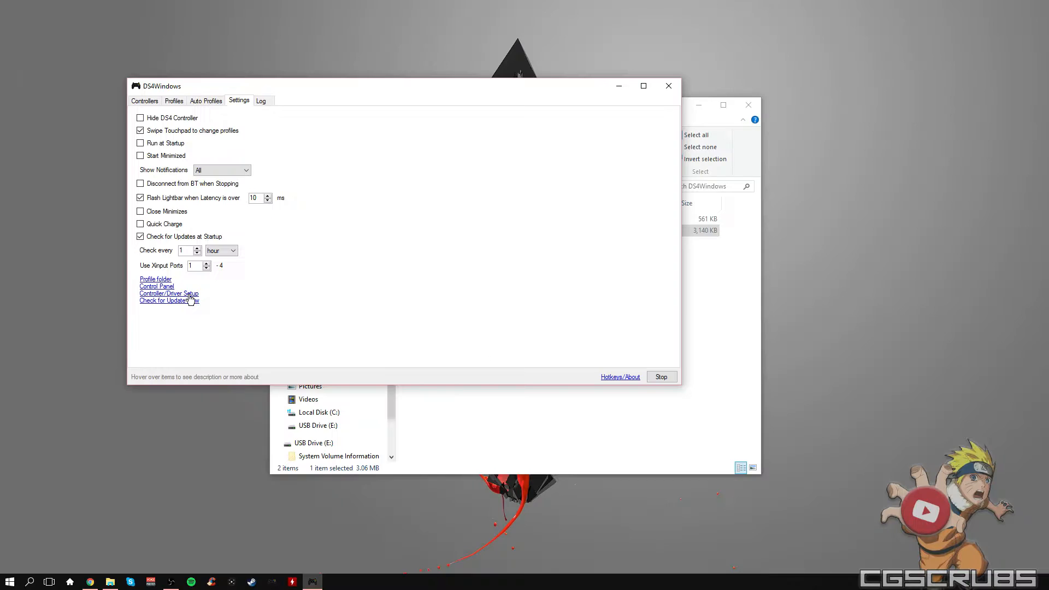
click(169, 294)
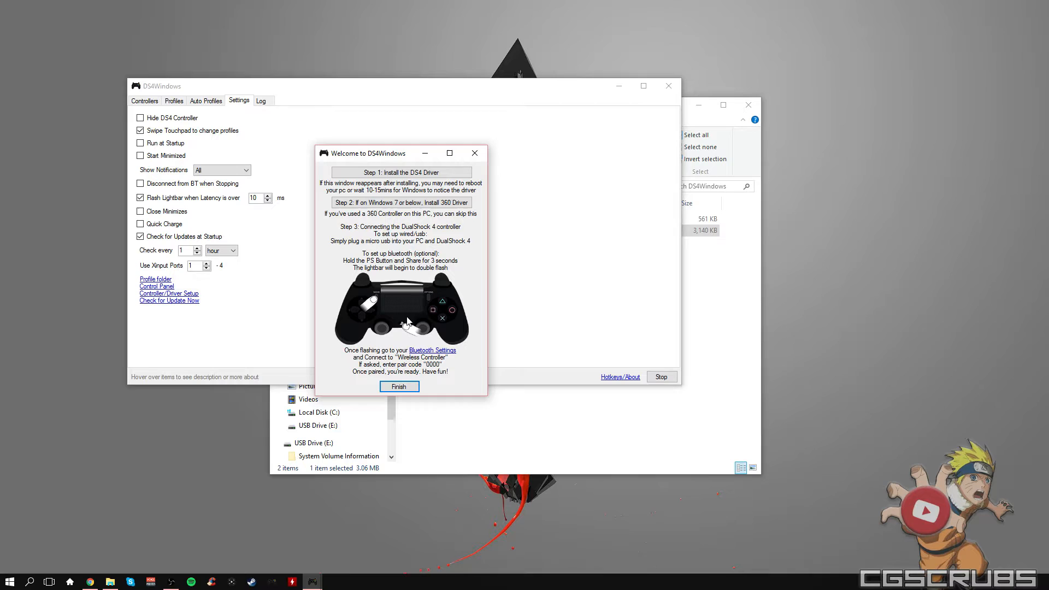
click(399, 387)
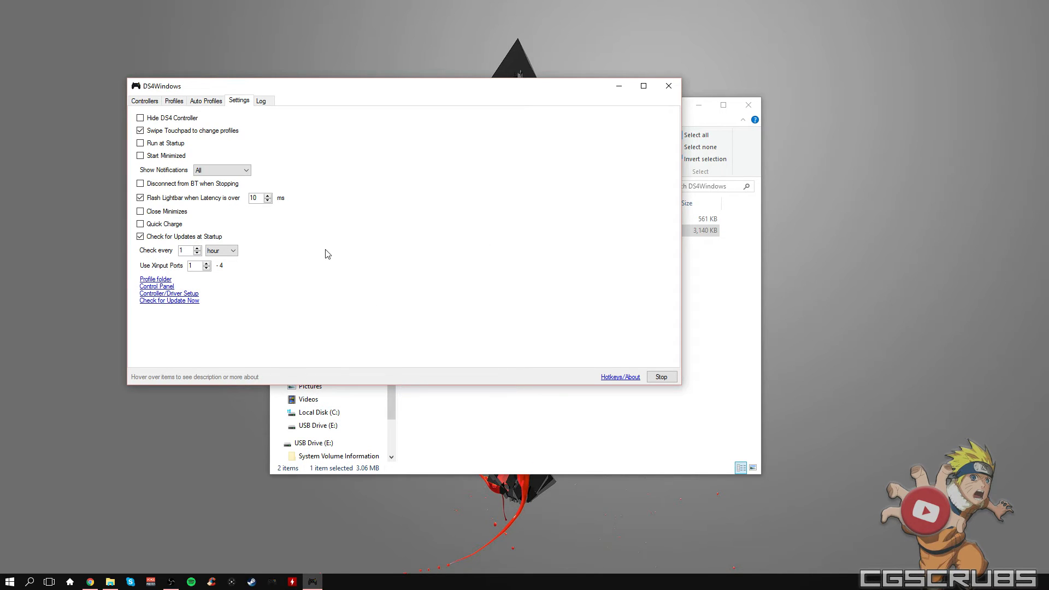
mouse_move(256, 163)
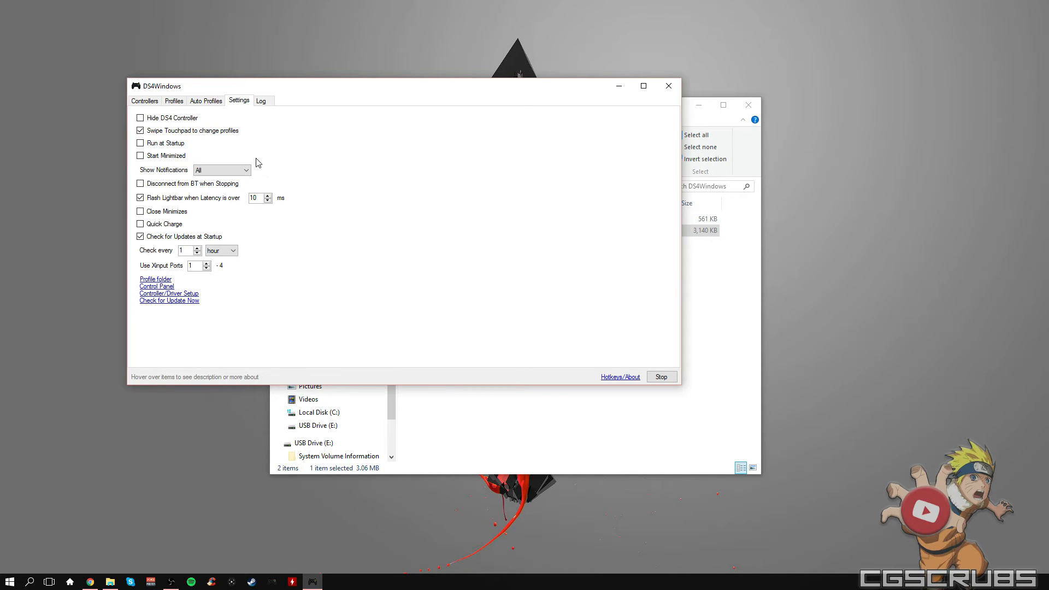
click(144, 101)
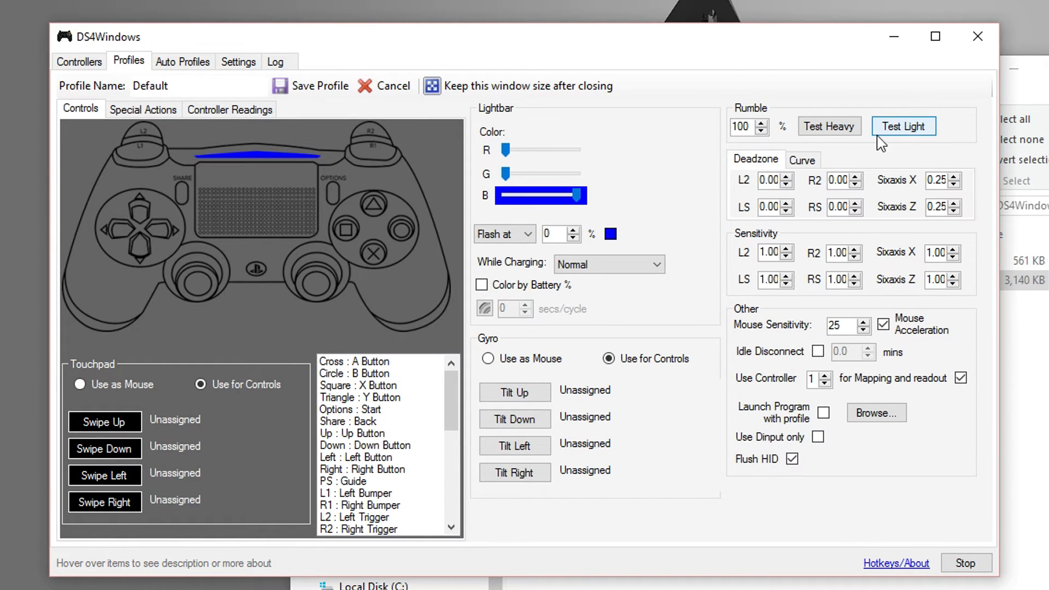
mouse_move(381, 415)
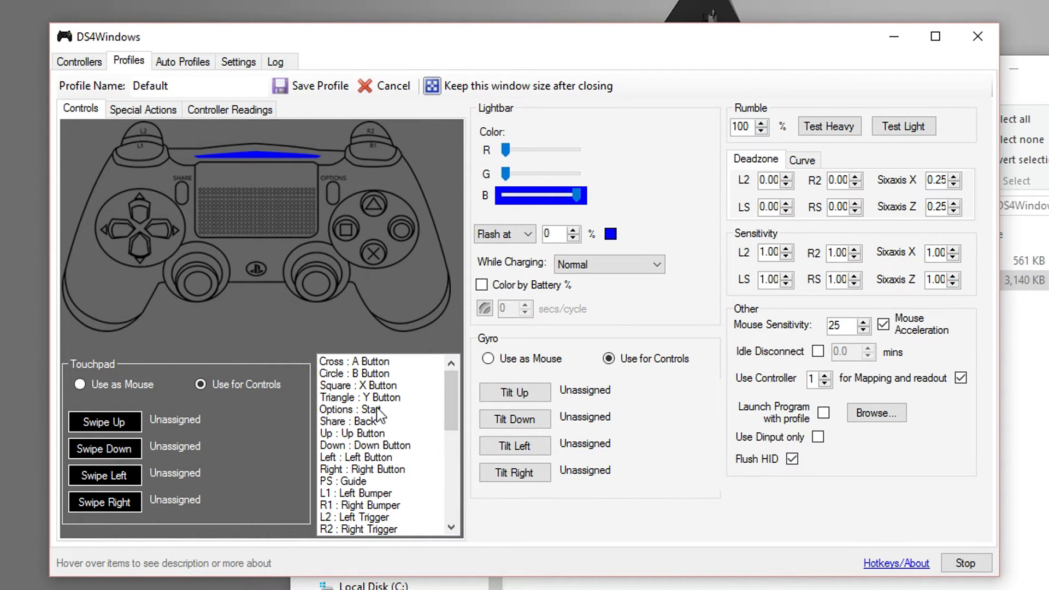
- Clear the Default profile's name and type the new name CGscrubs
scroll(down, 3)
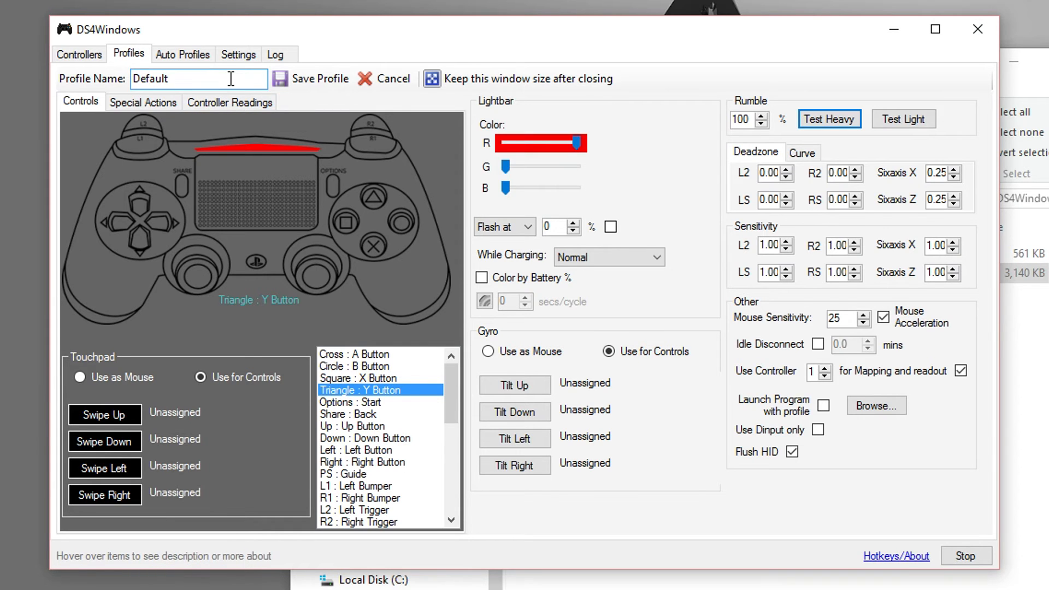
key(Backspace)
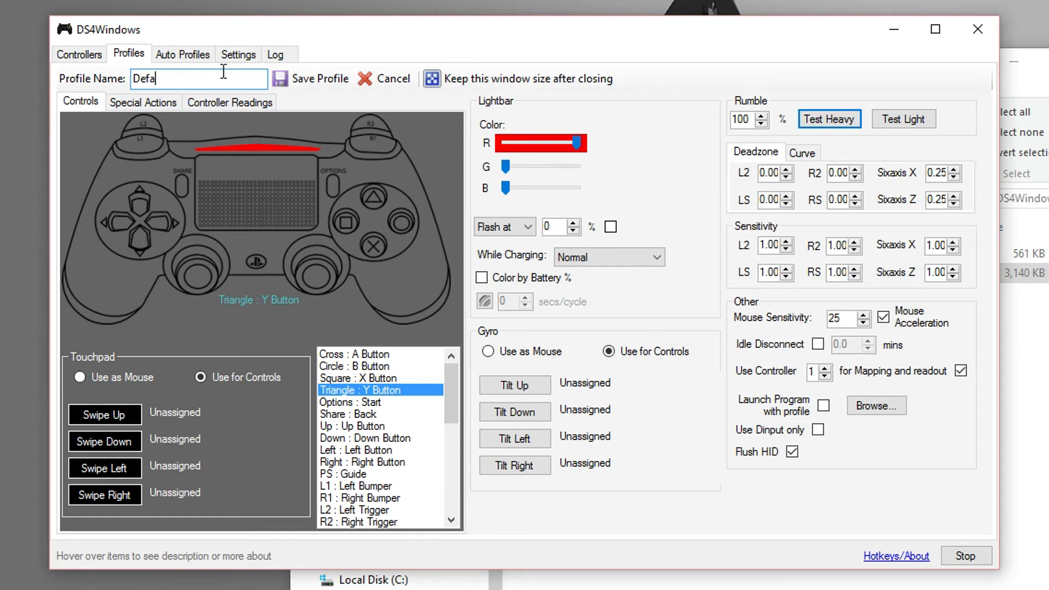
text(C)
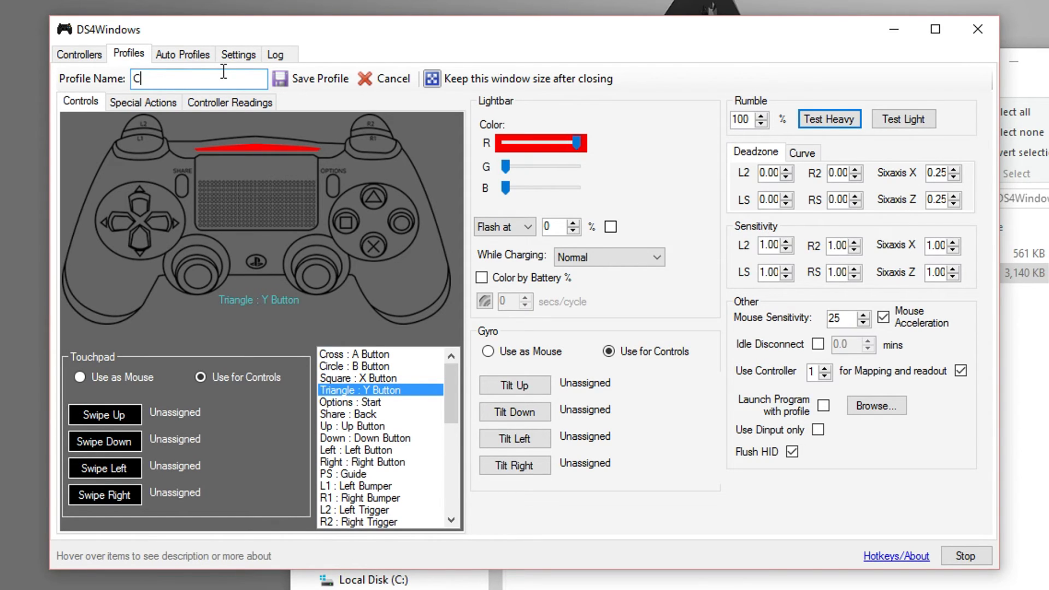
text(Gscr)
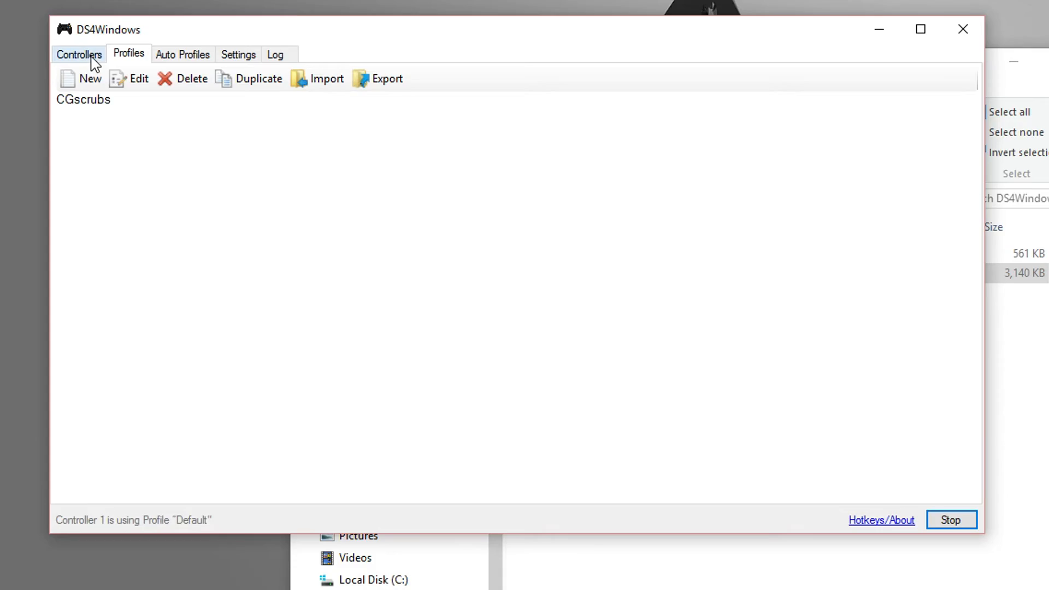
- Check the controller's profile on the Controllers tab and relaunch DS4Windows.exe
click(78, 55)
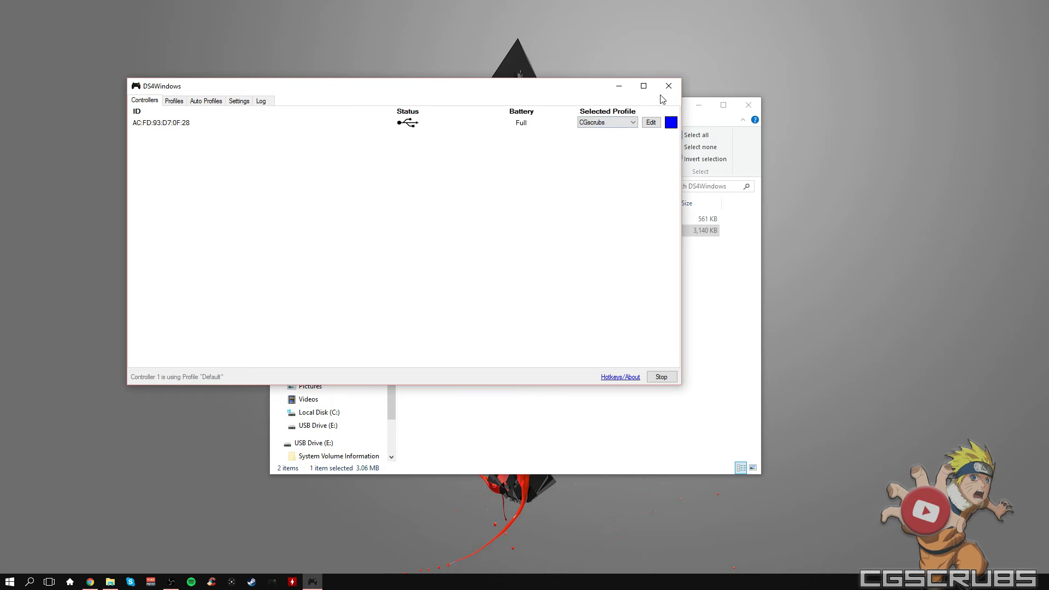
mouse_move(618, 86)
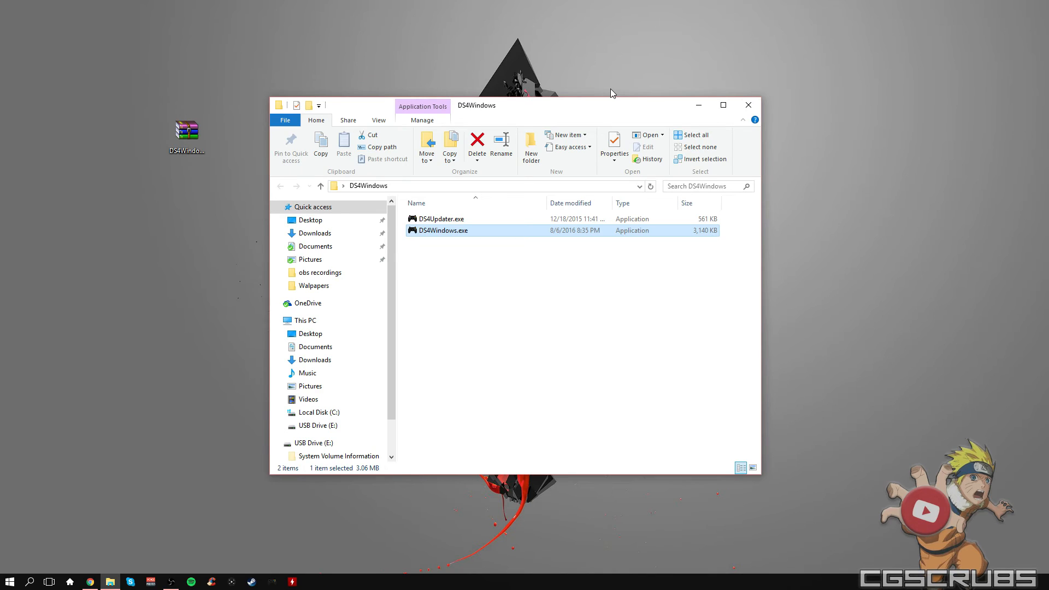
double_click(444, 230)
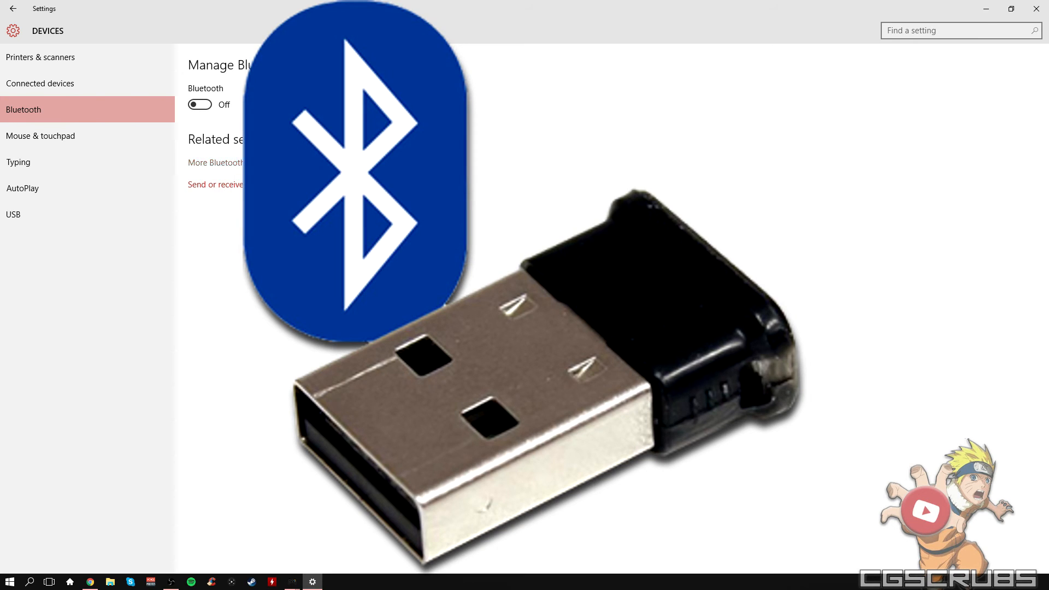
- Turn Bluetooth on and pair the Wireless Controller
click(199, 104)
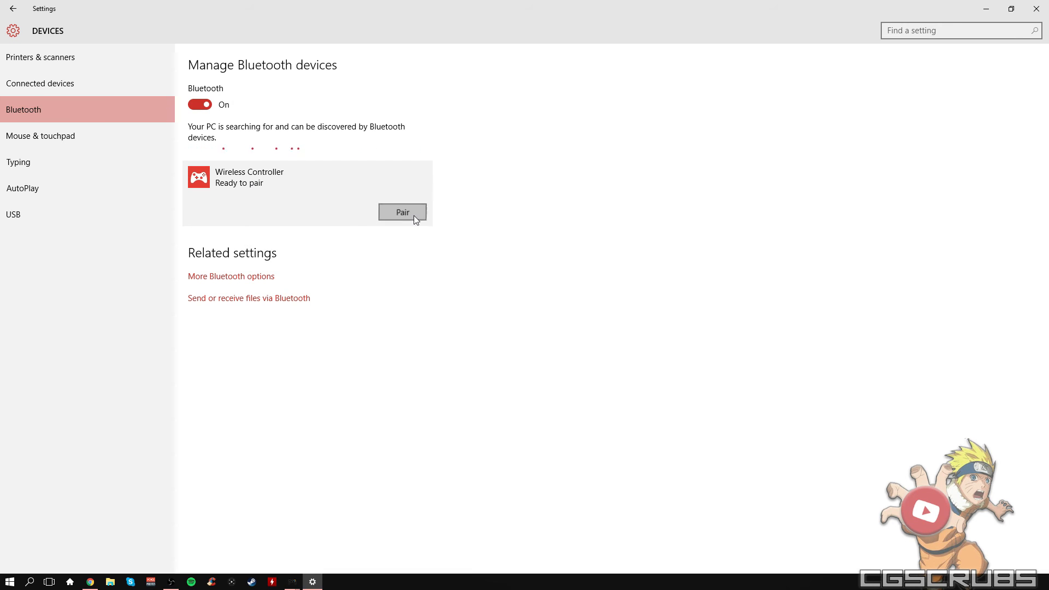
click(402, 212)
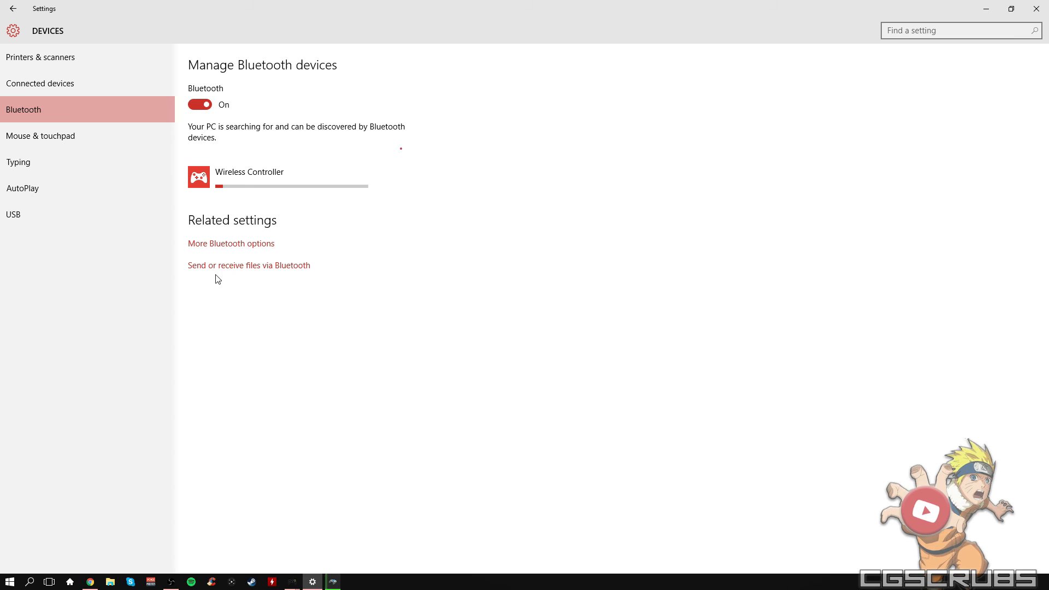
mouse_move(262, 509)
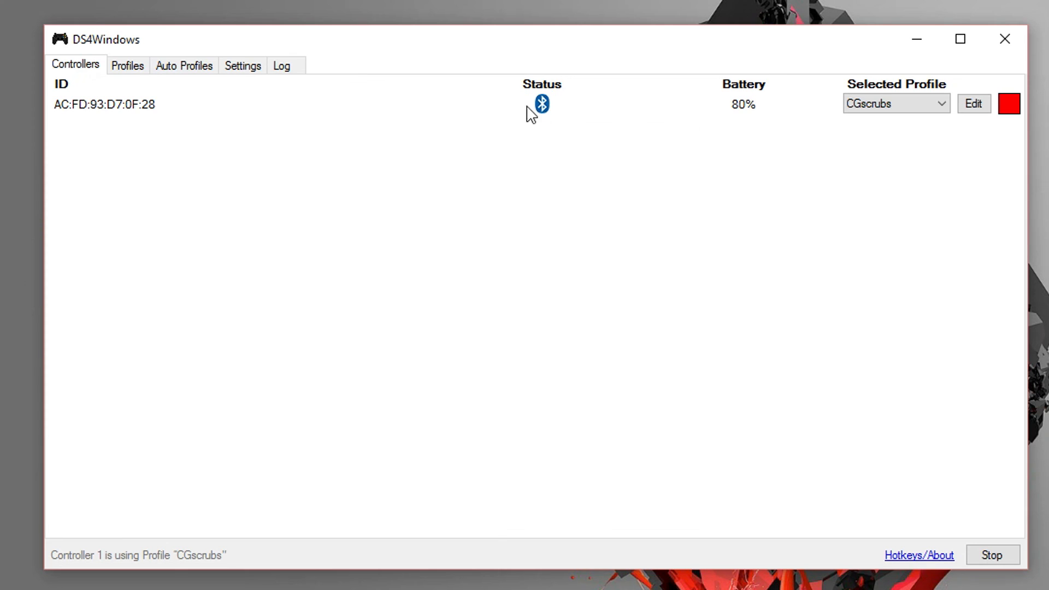
mouse_move(640, 227)
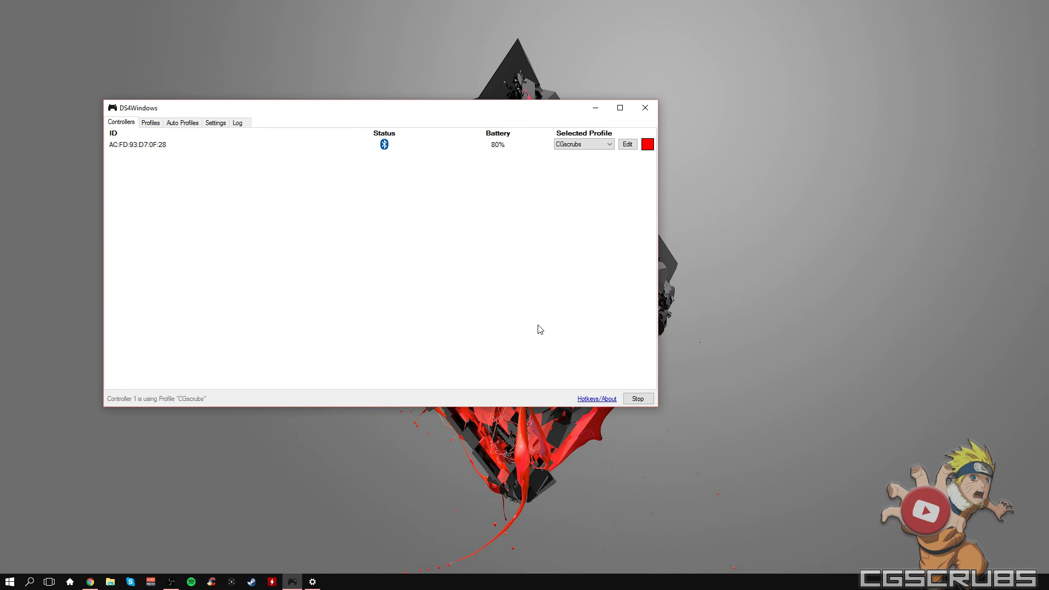
mouse_move(535, 328)
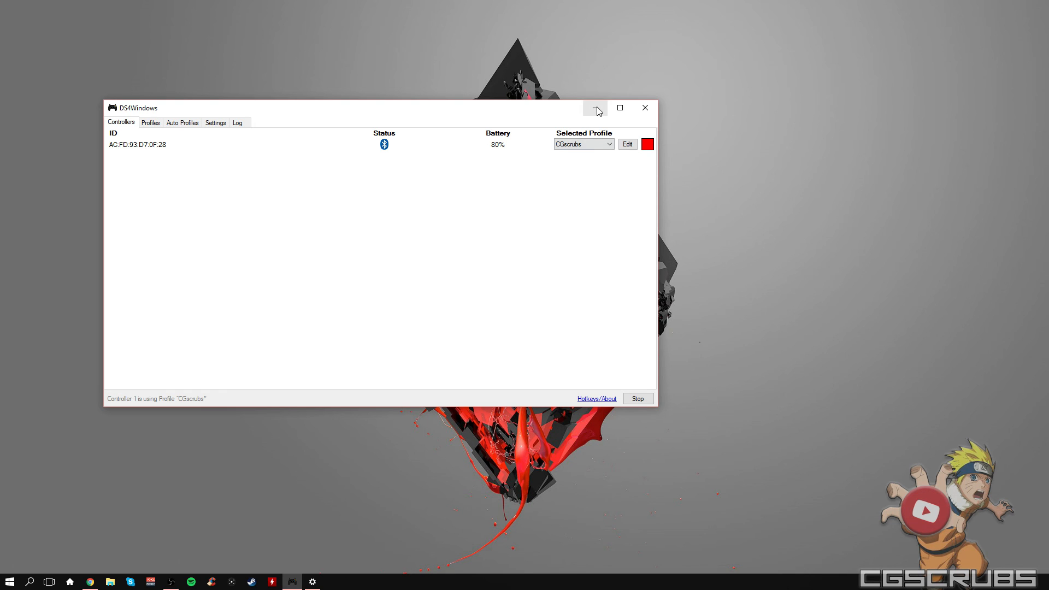
- Minimize the DS4Windows window showing the Bluetooth-connected controller
click(595, 108)
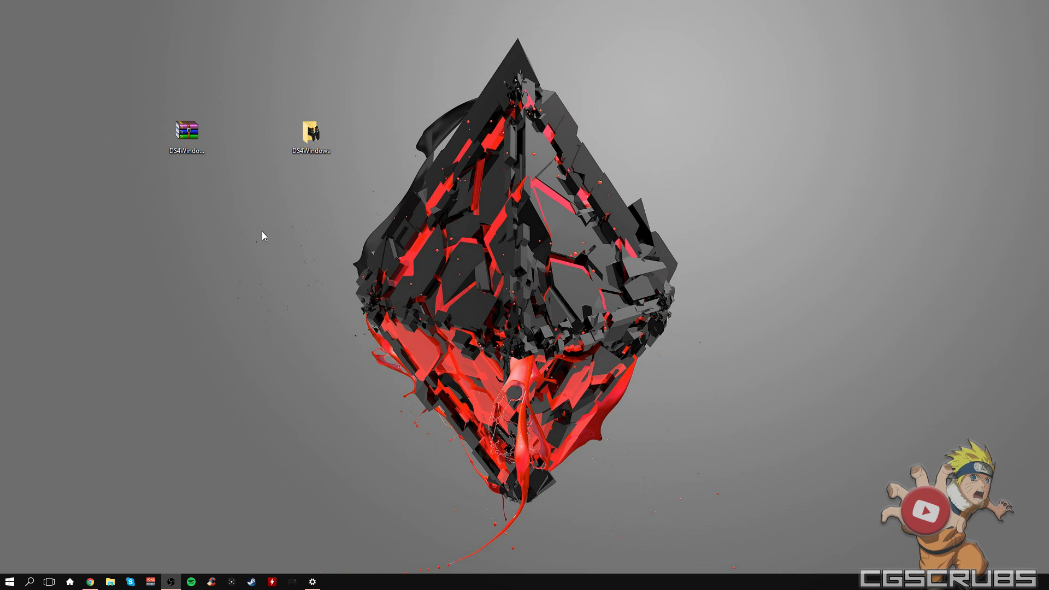